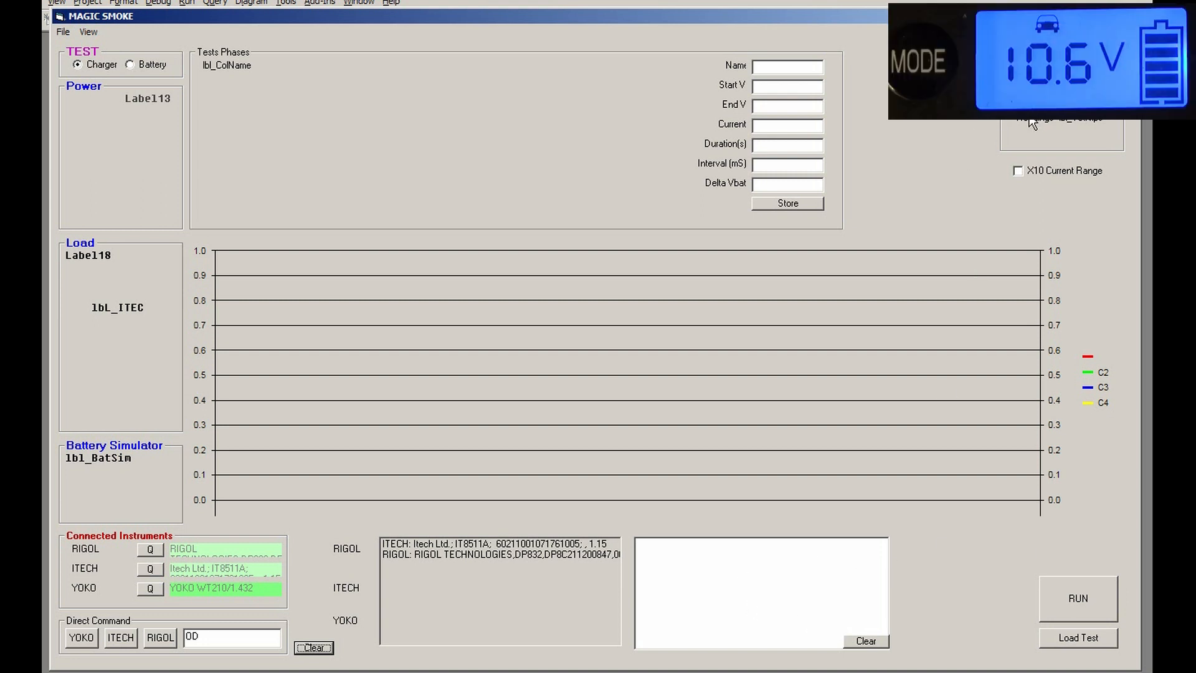
- Start loading a saved test script from the TestScripts folder
left_click(1077, 638)
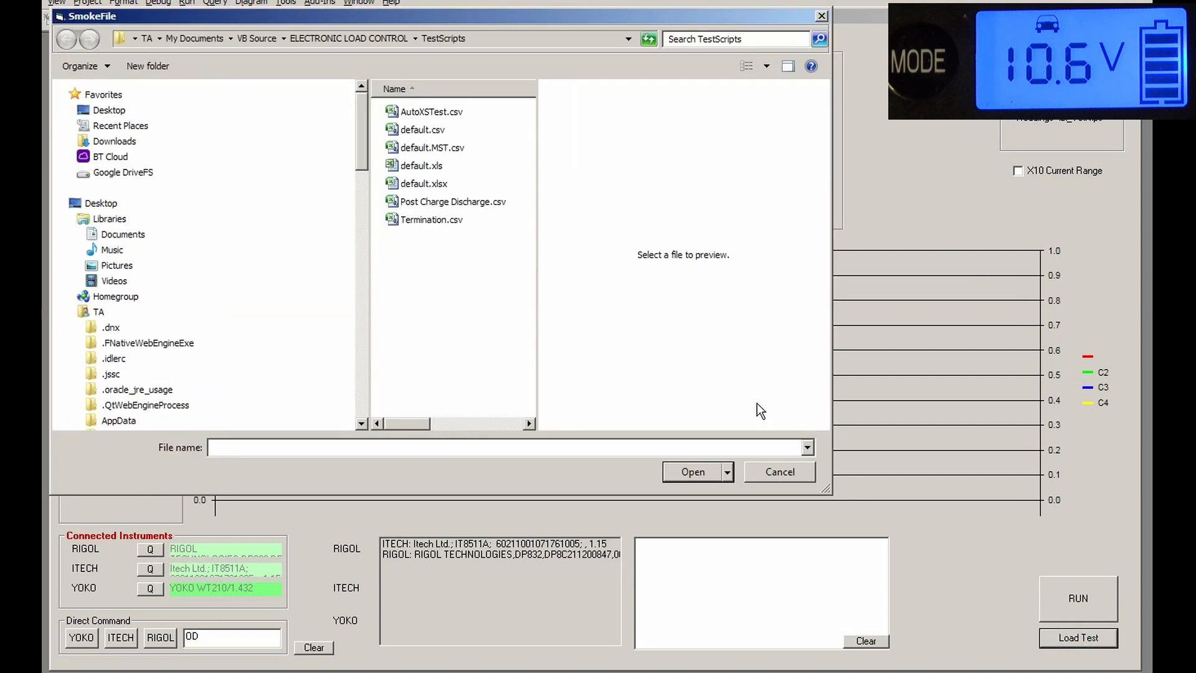
mouse_move(431, 220)
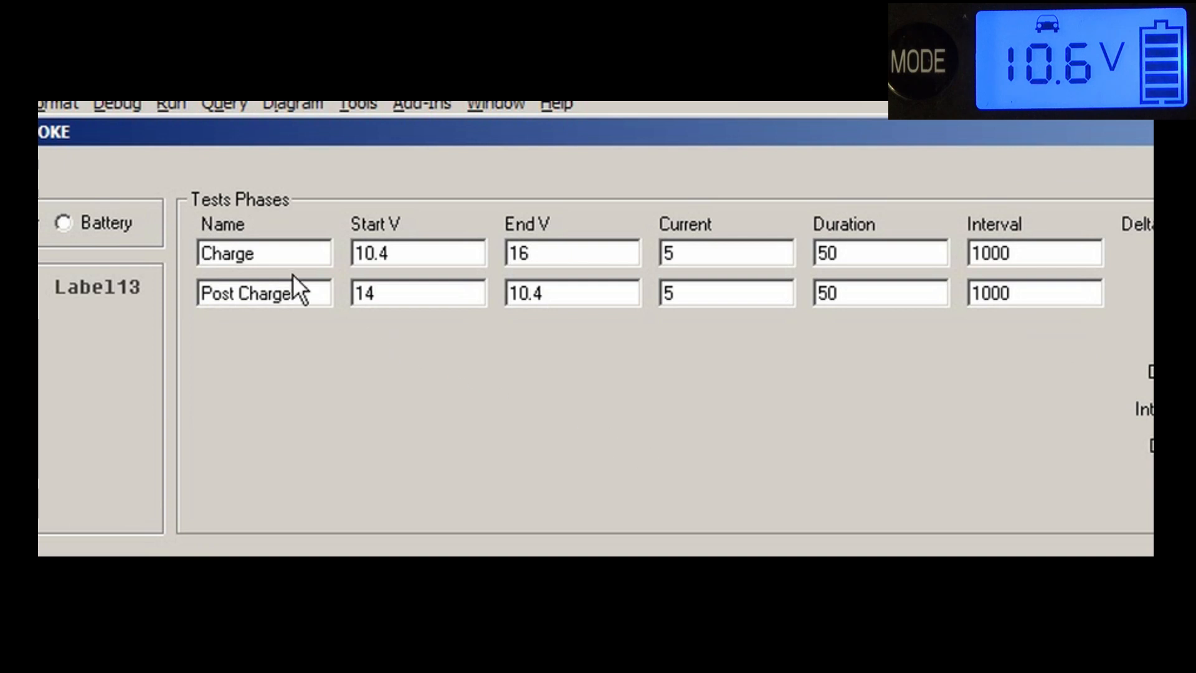
mouse_move(513, 266)
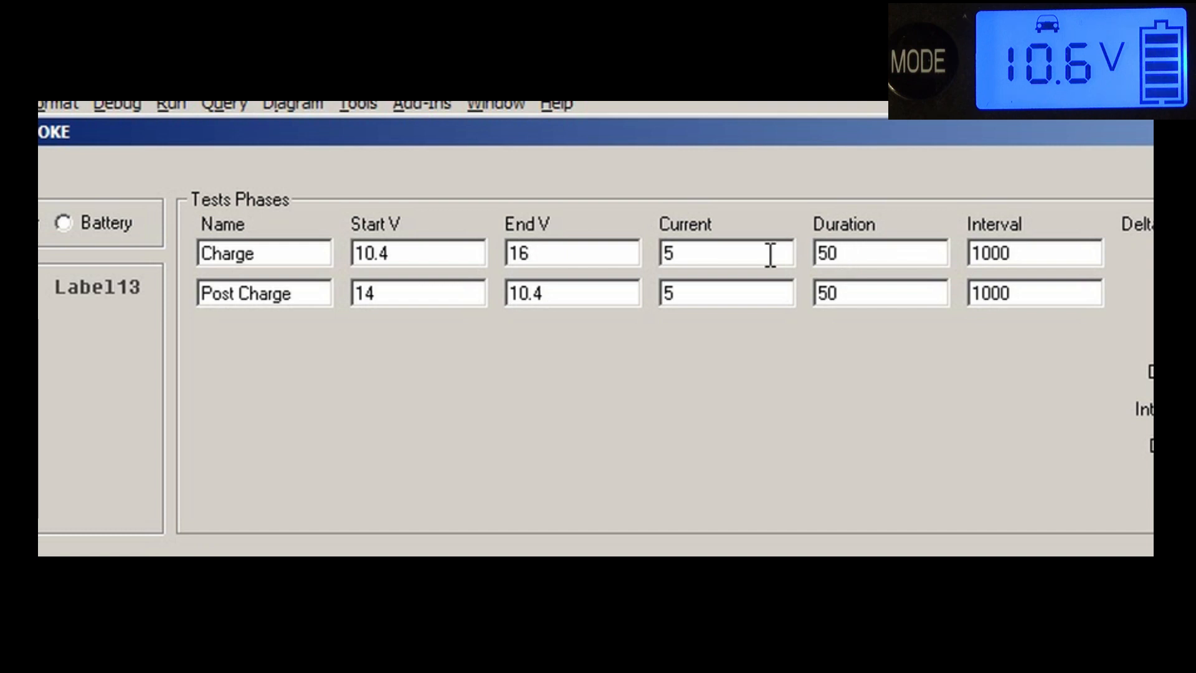
mouse_move(618, 260)
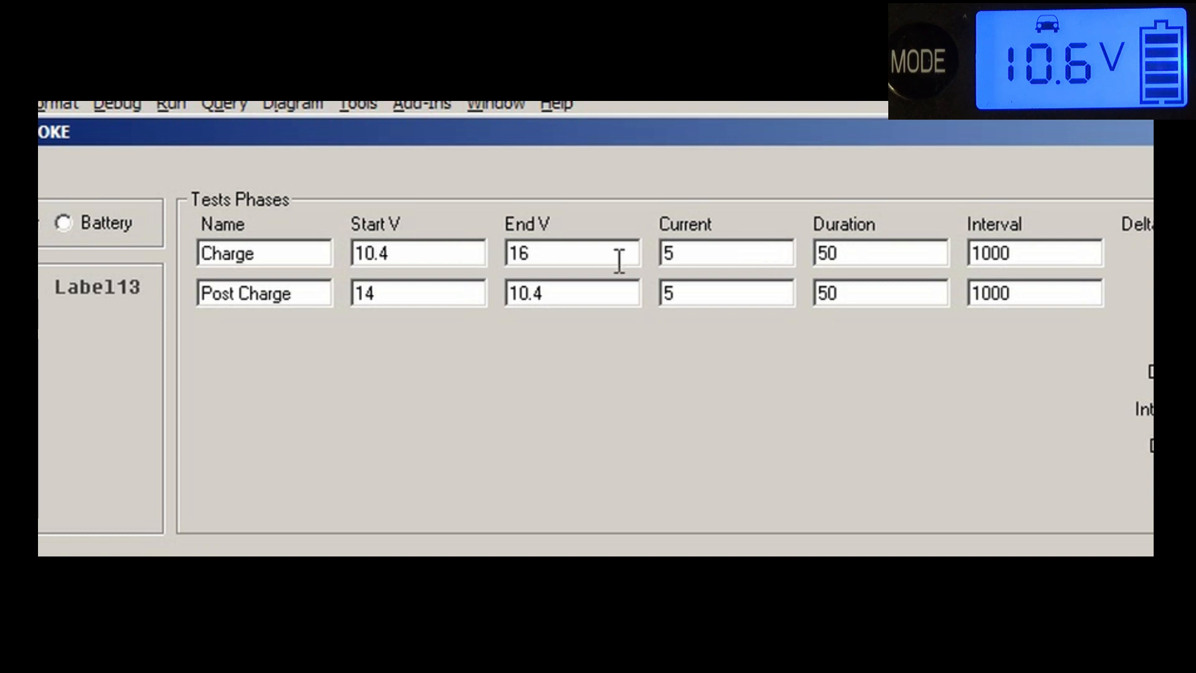
mouse_move(912, 278)
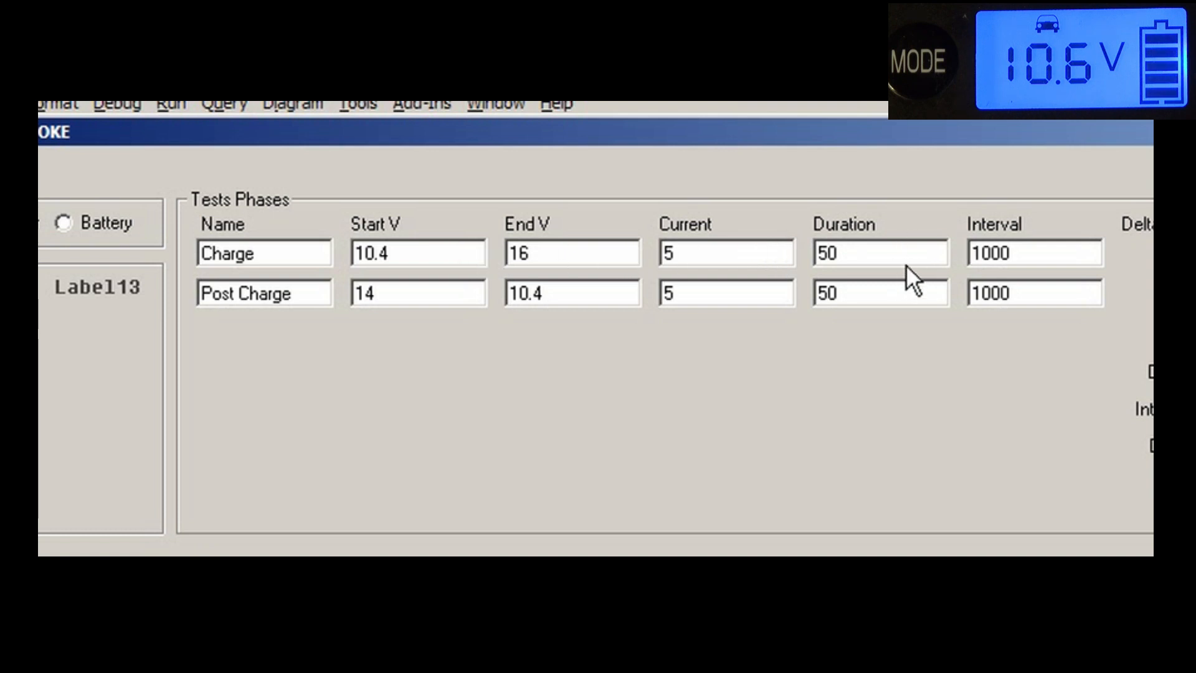
mouse_move(355, 316)
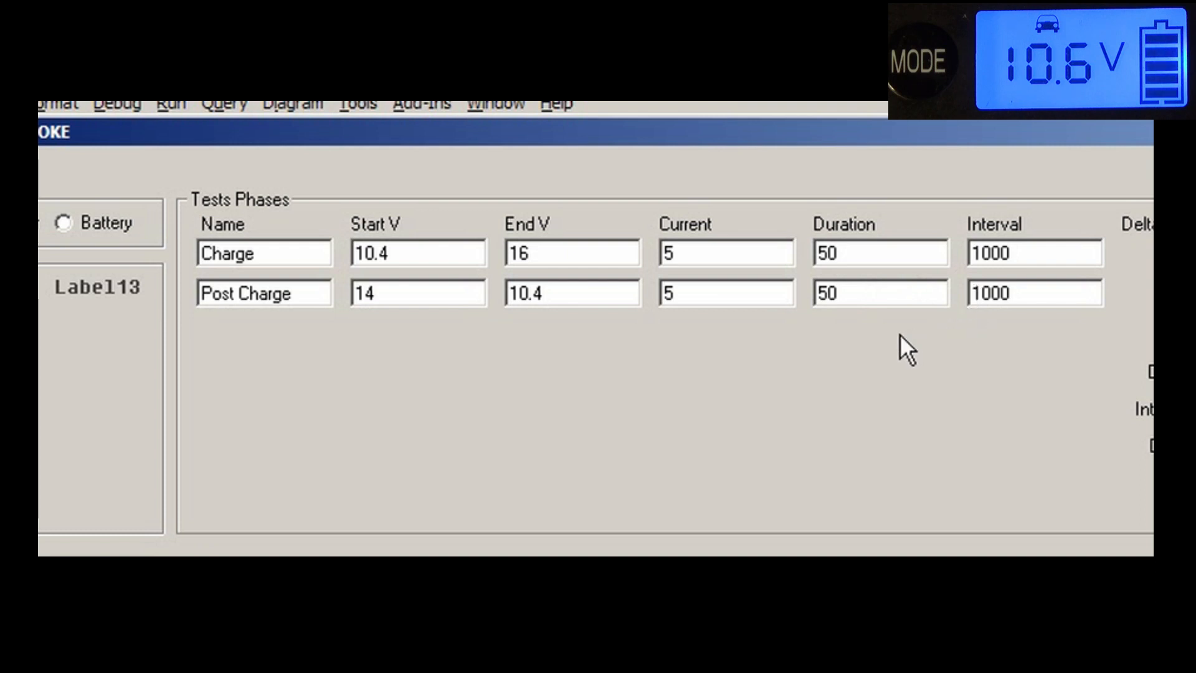
left_click(725, 252)
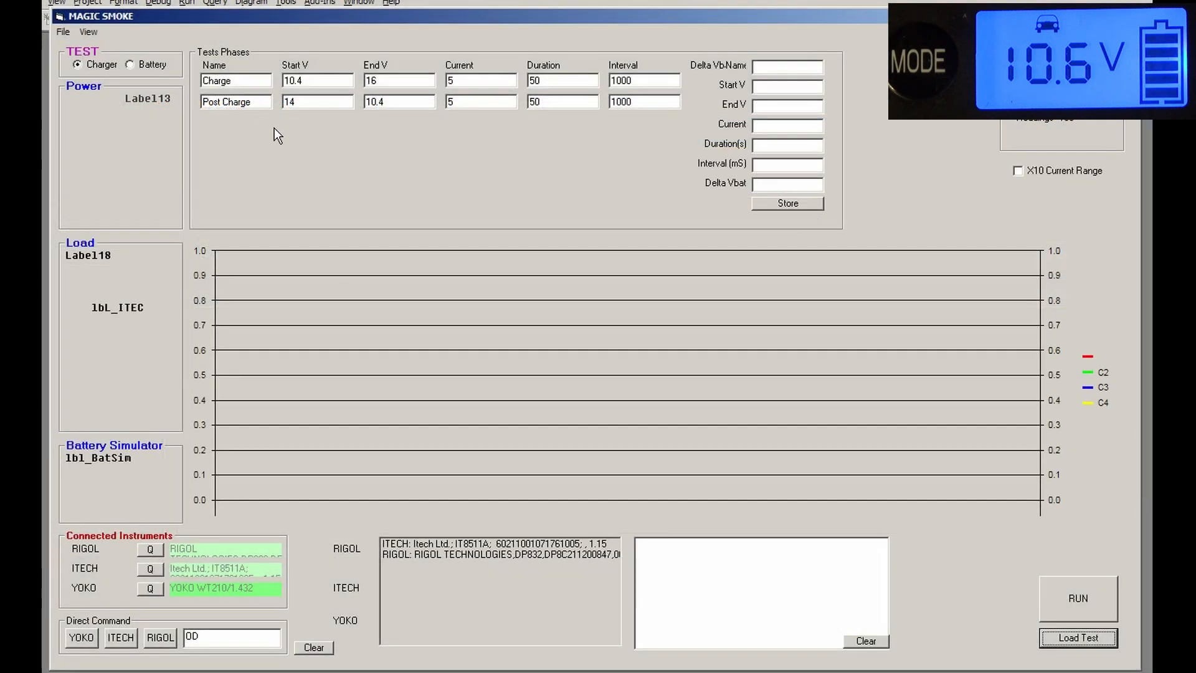
mouse_move(802, 426)
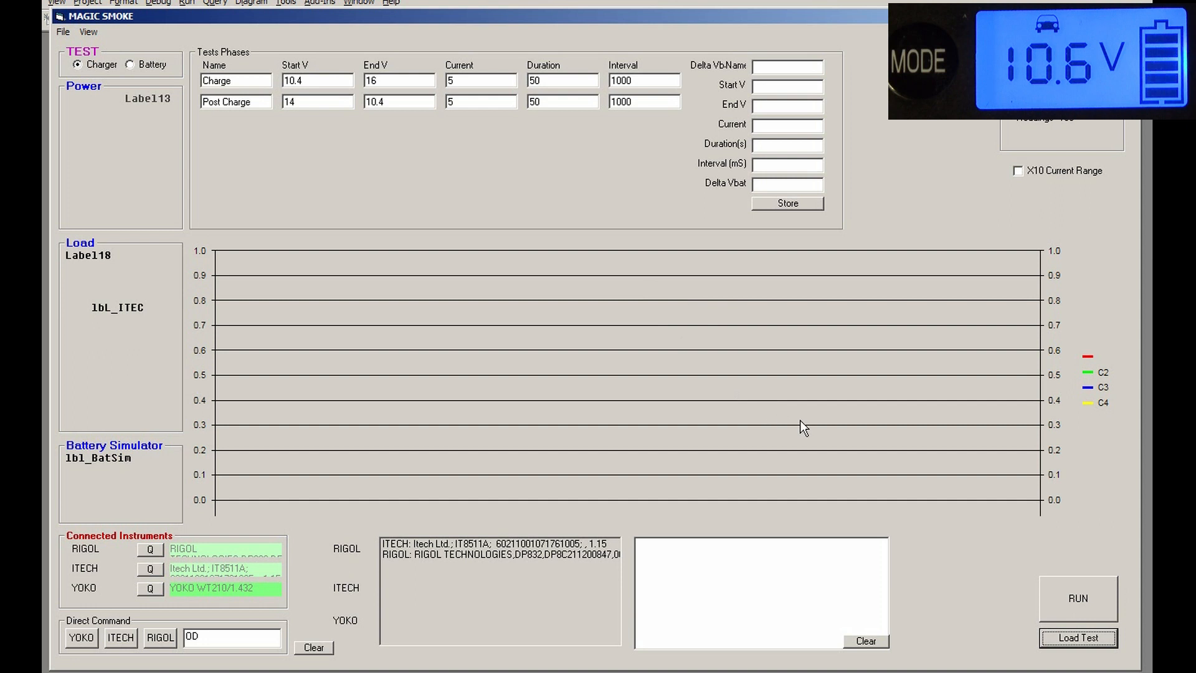
mouse_move(819, 582)
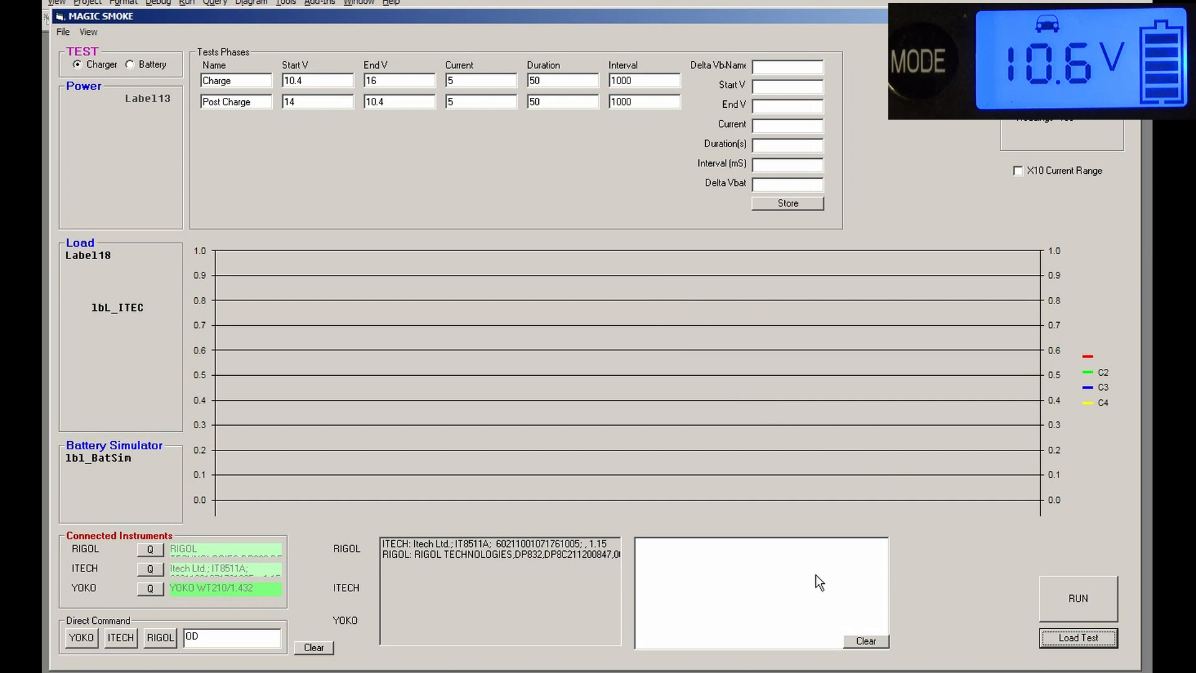
mouse_move(729, 555)
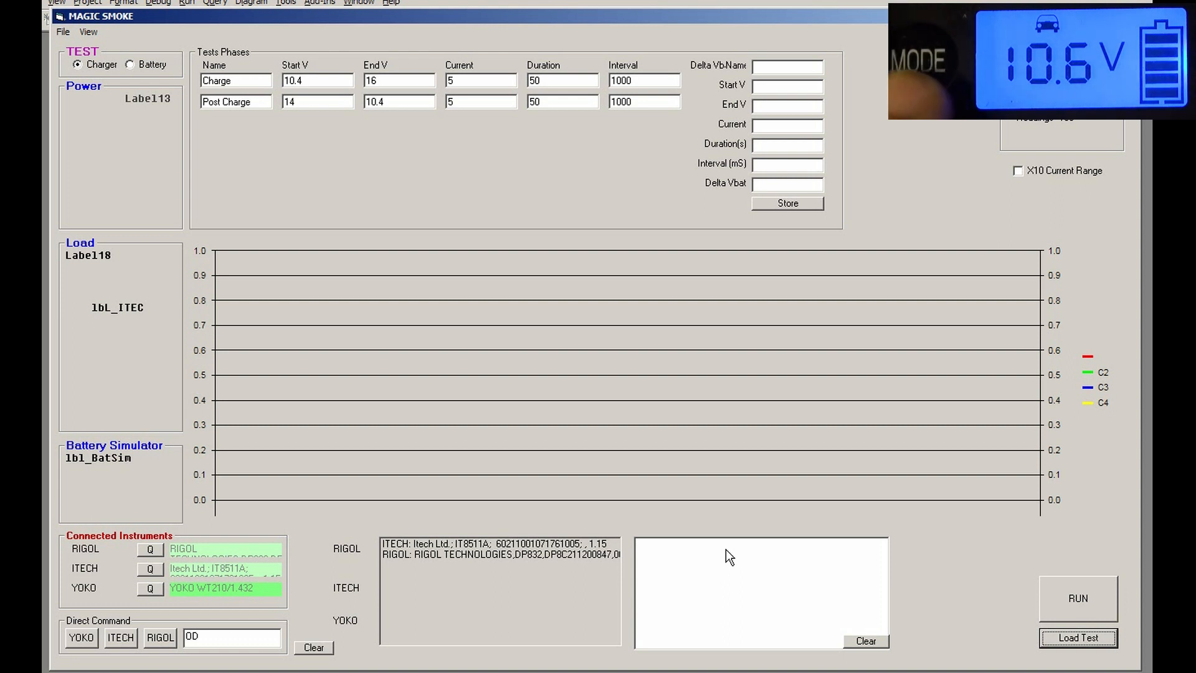
mouse_move(976, 603)
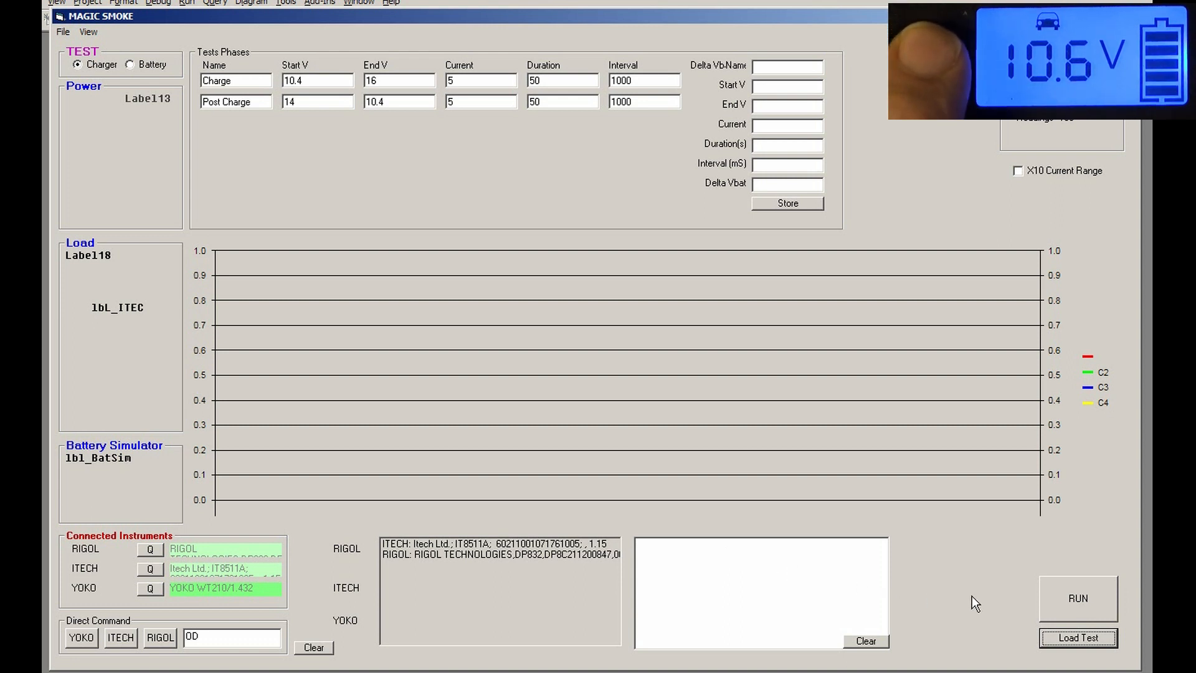
- Run the loaded Charge test and clear the current transition points list
left_click(1076, 598)
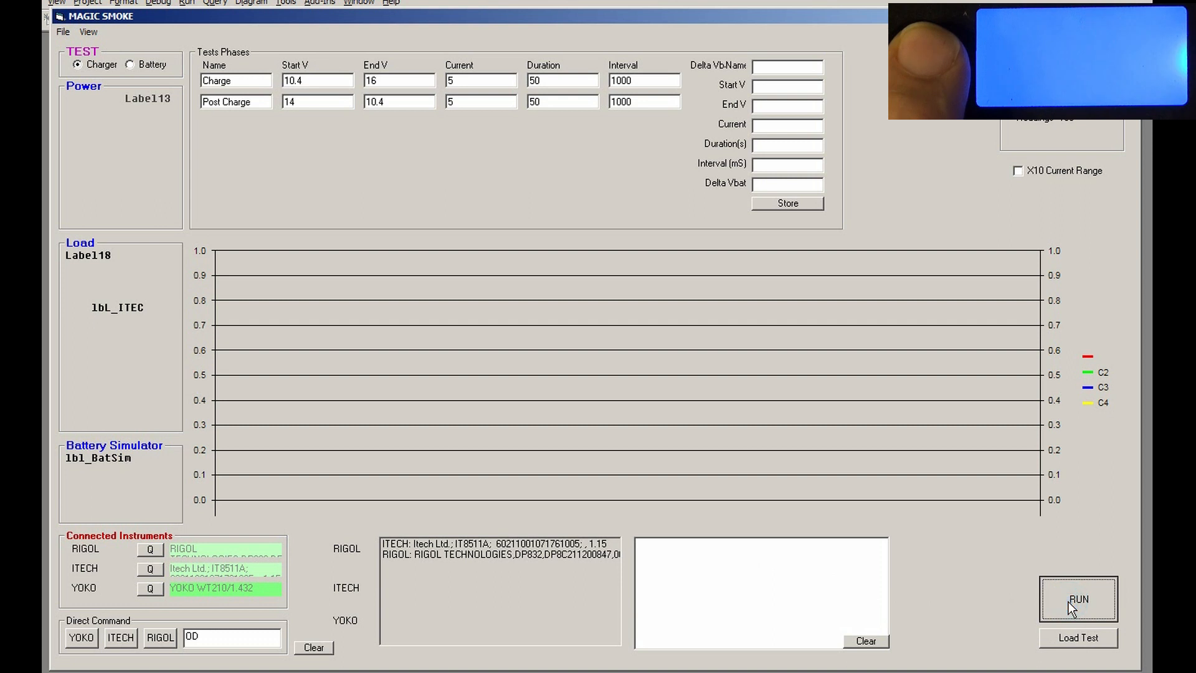
left_click(1078, 598)
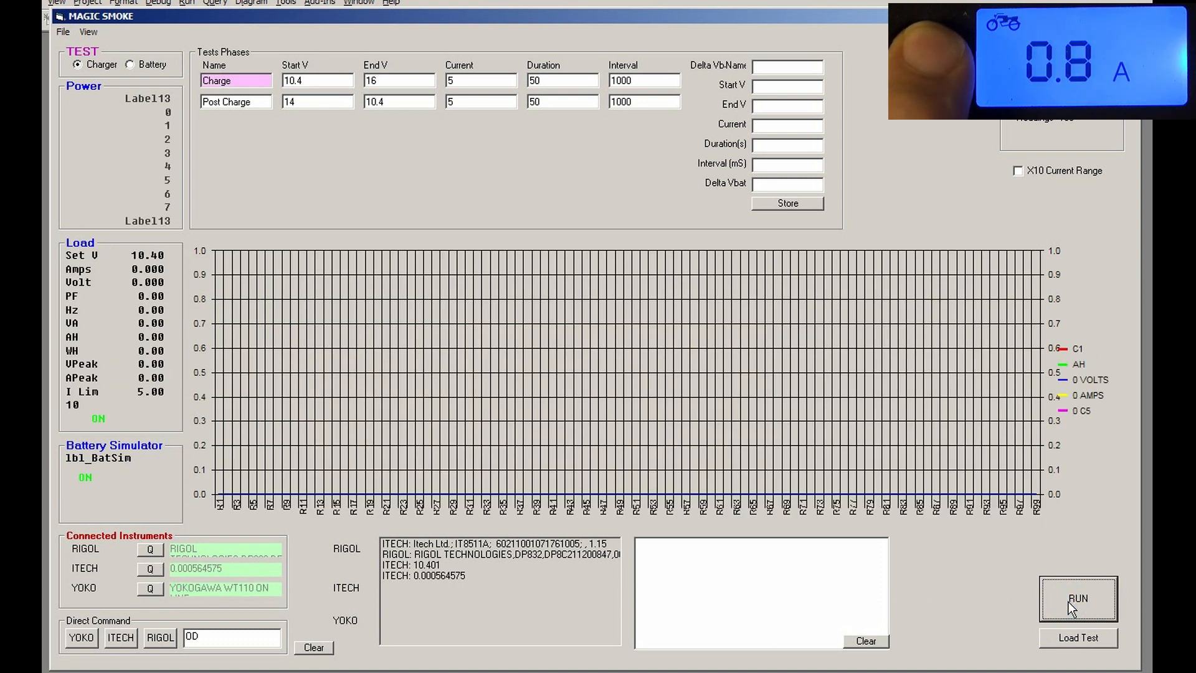
left_click(1076, 598)
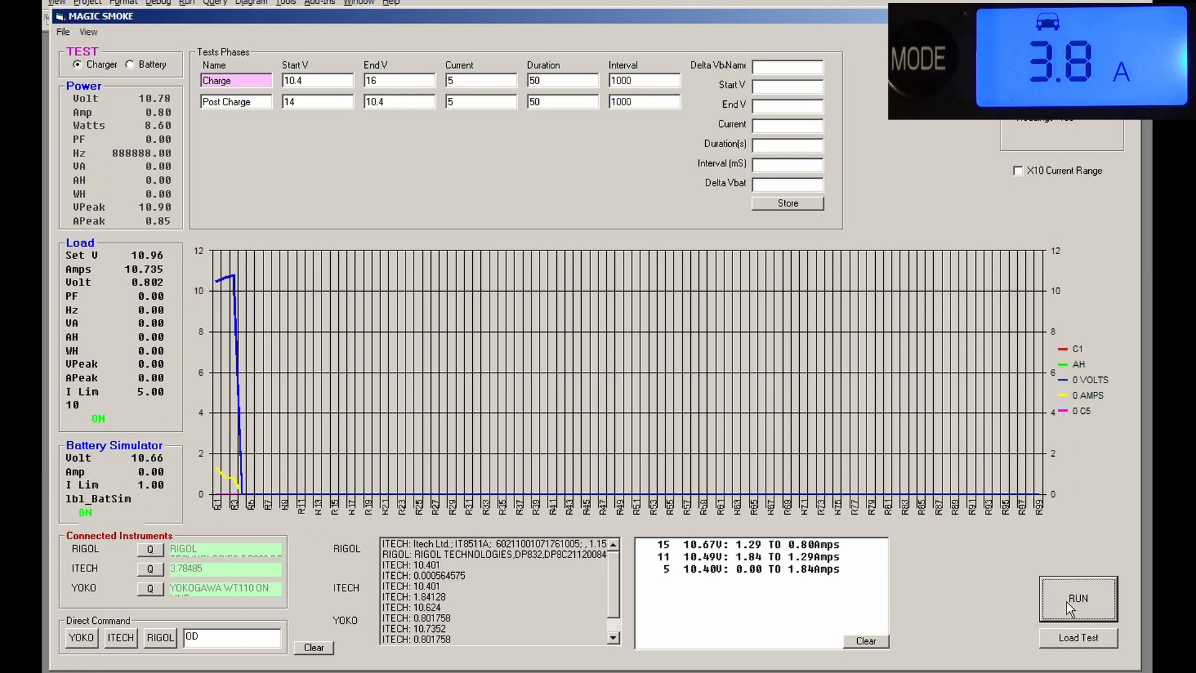
left_click(1077, 598)
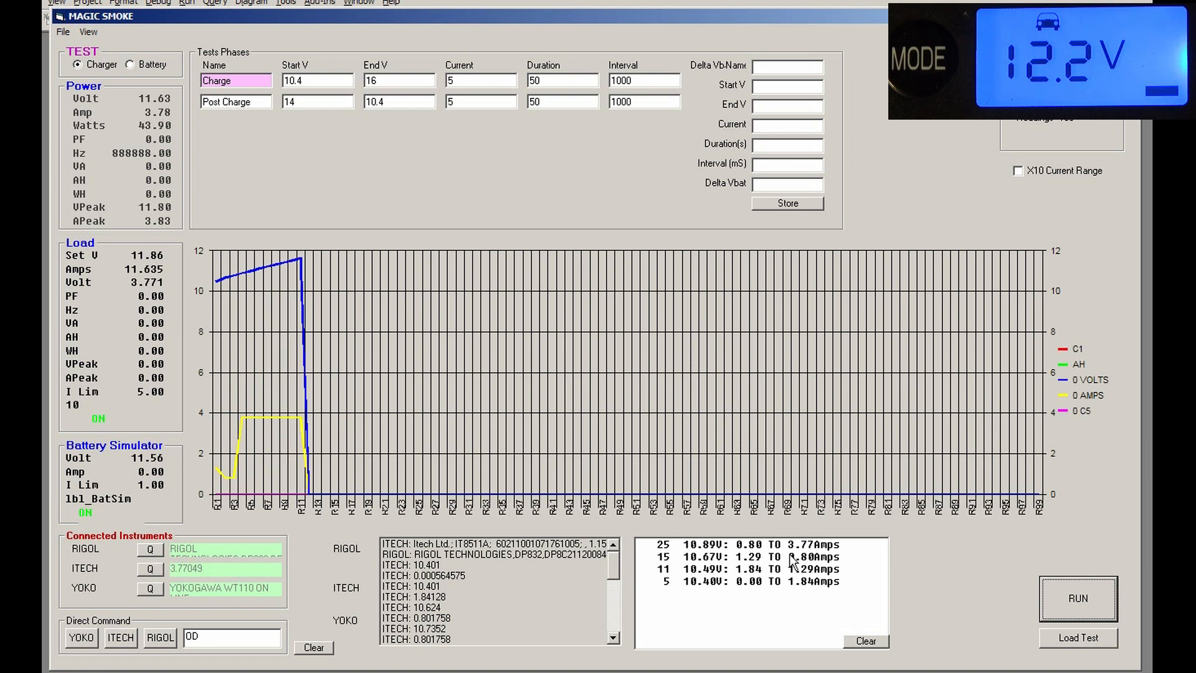
left_click(865, 641)
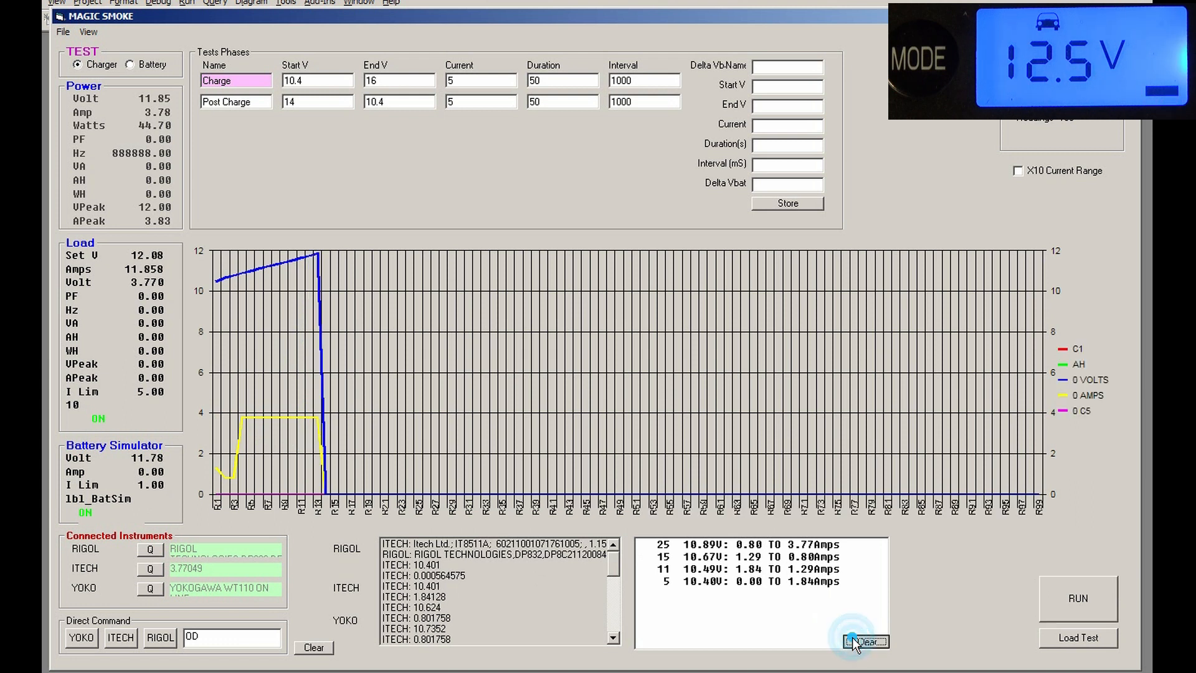
- Clear the transitions list again, then dismiss the 'Test Completed' message
left_click(864, 641)
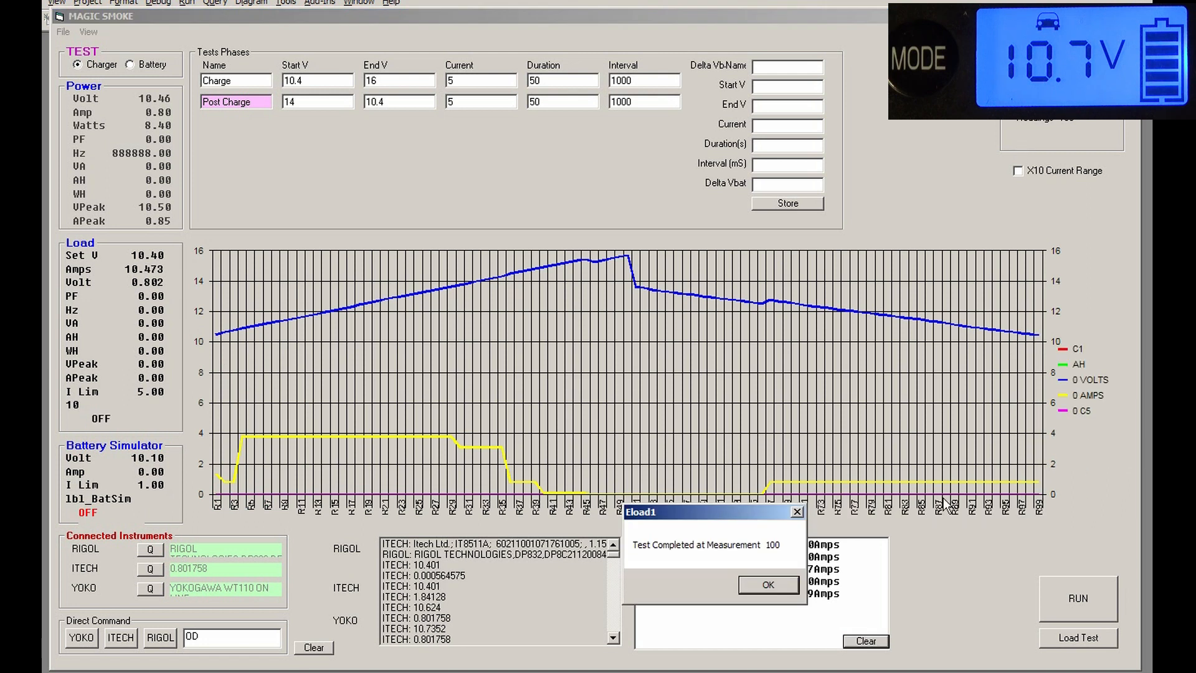
left_click(768, 585)
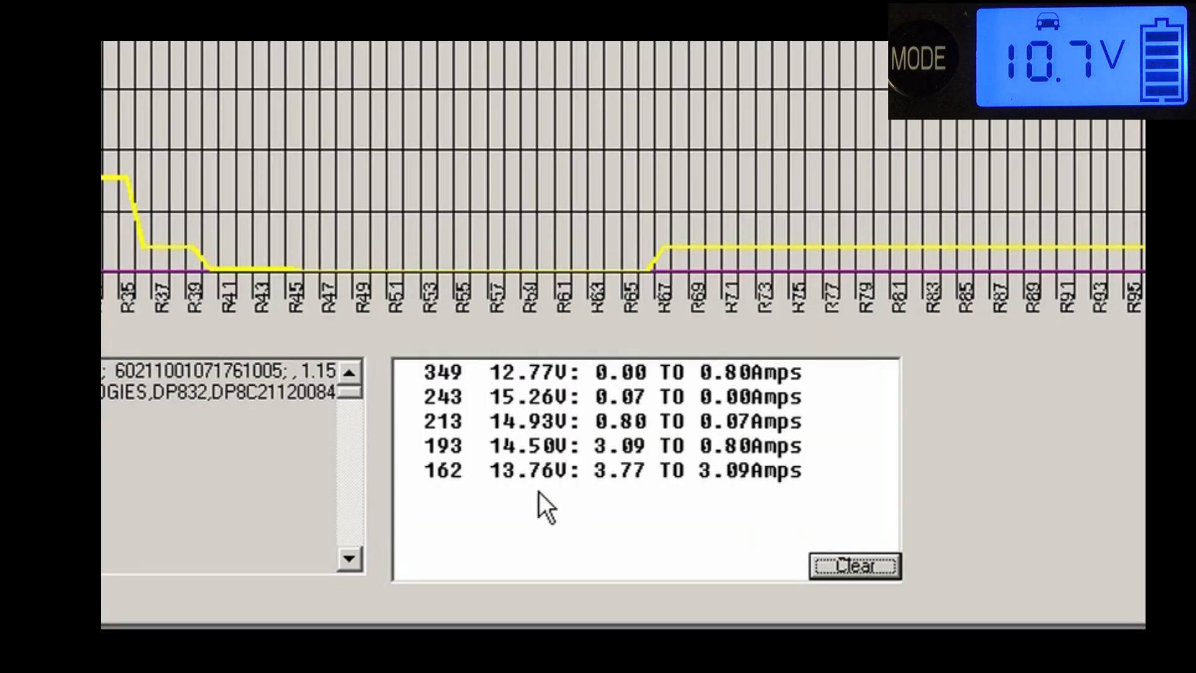
mouse_move(763, 488)
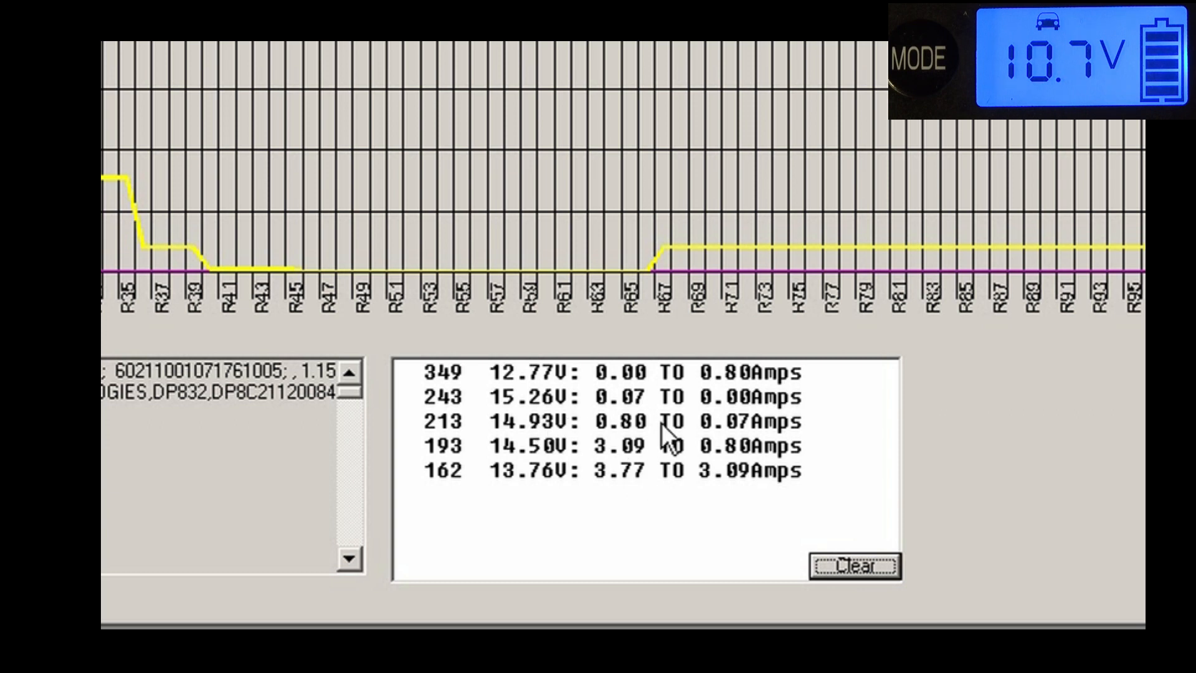
mouse_move(736, 439)
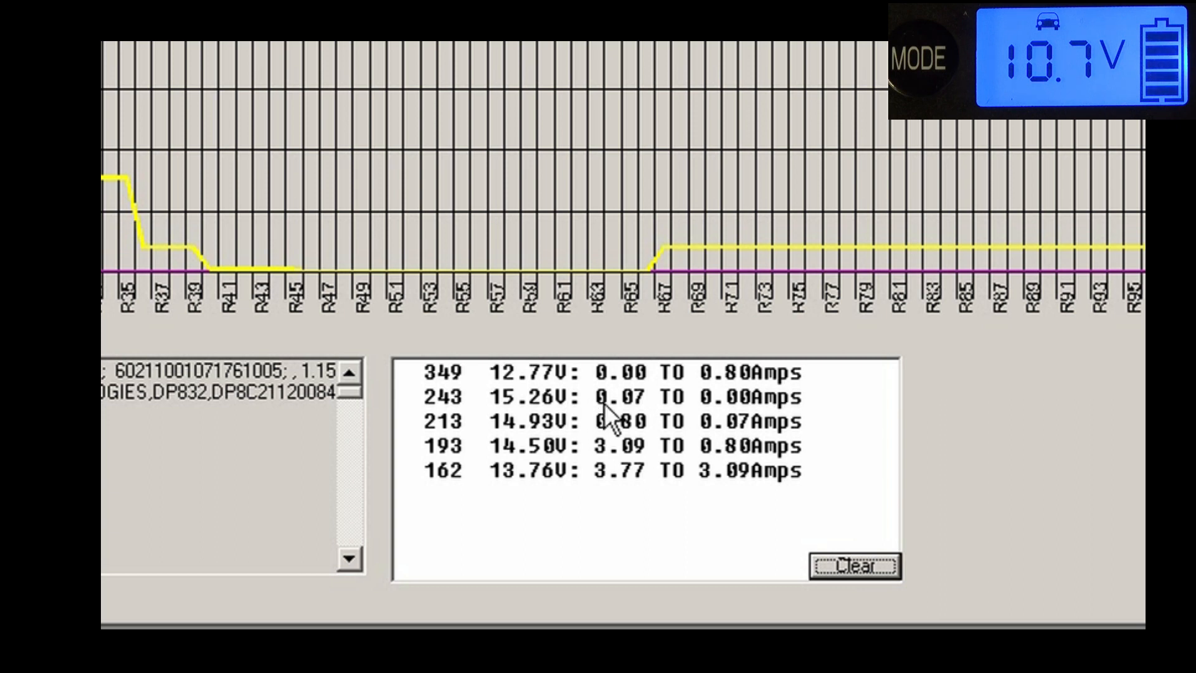
mouse_move(625, 427)
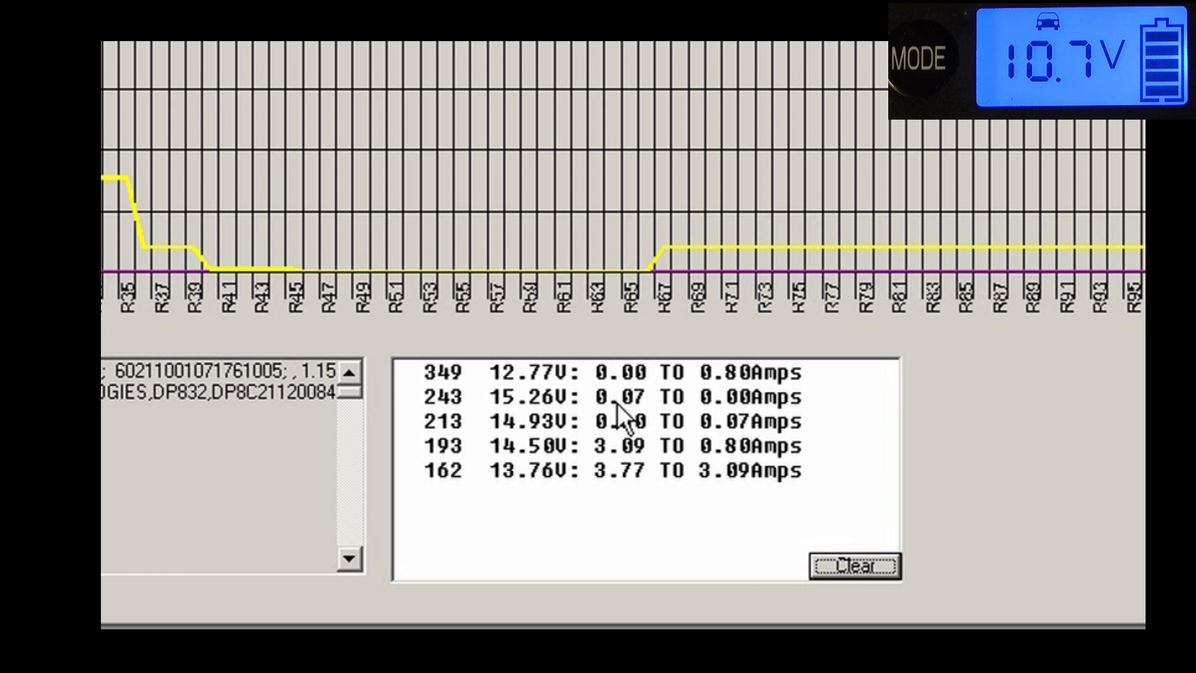
mouse_move(648, 423)
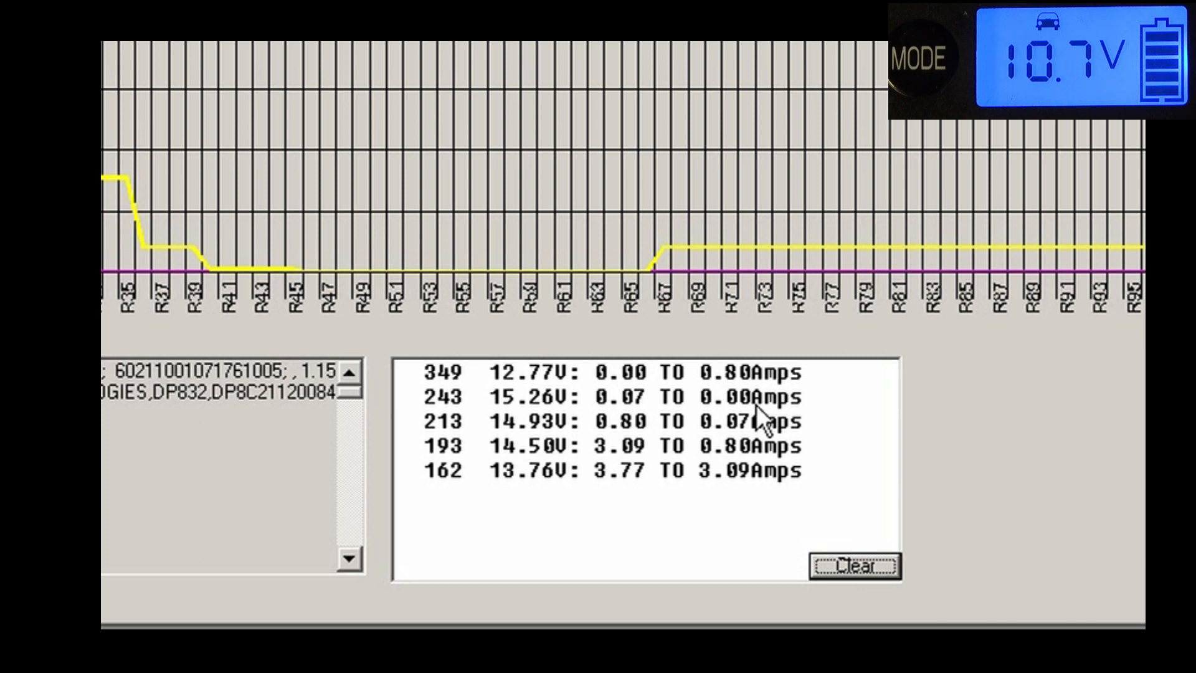
mouse_move(765, 405)
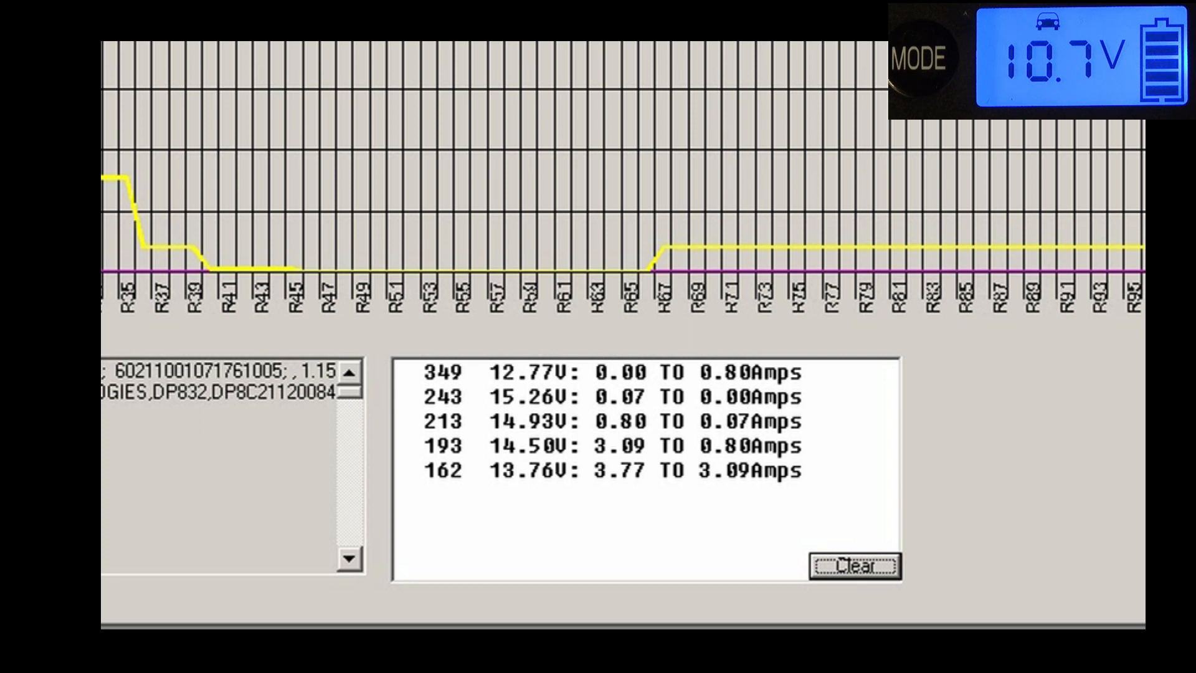
mouse_move(689, 276)
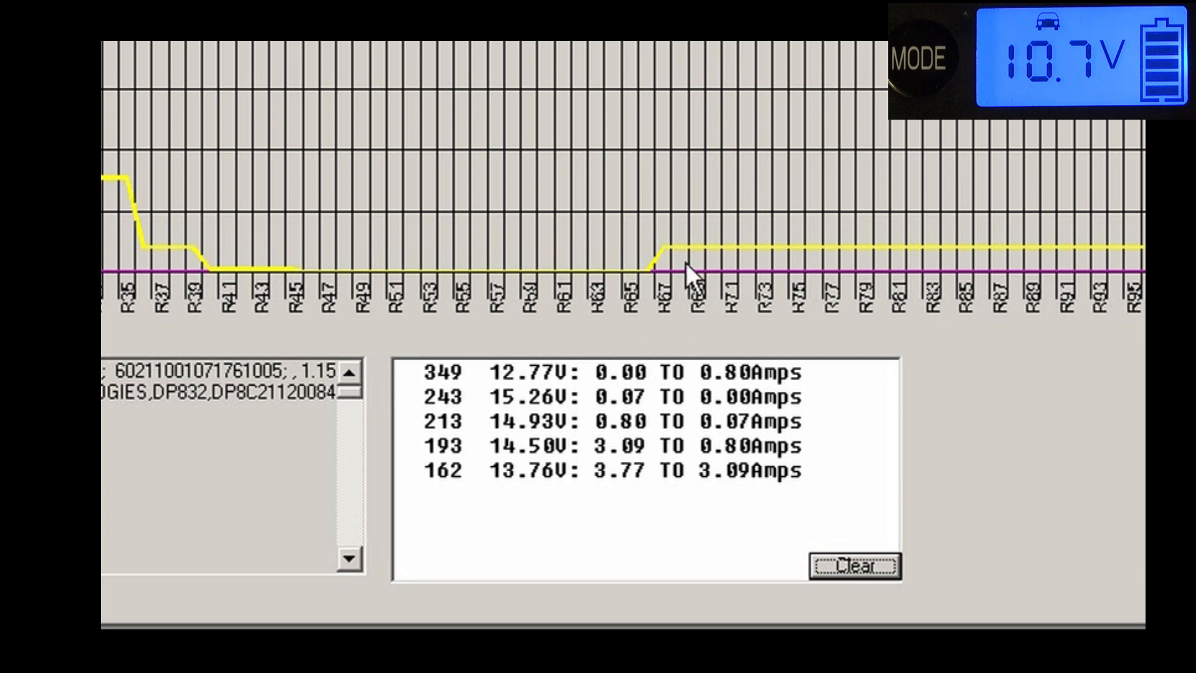
mouse_move(690, 283)
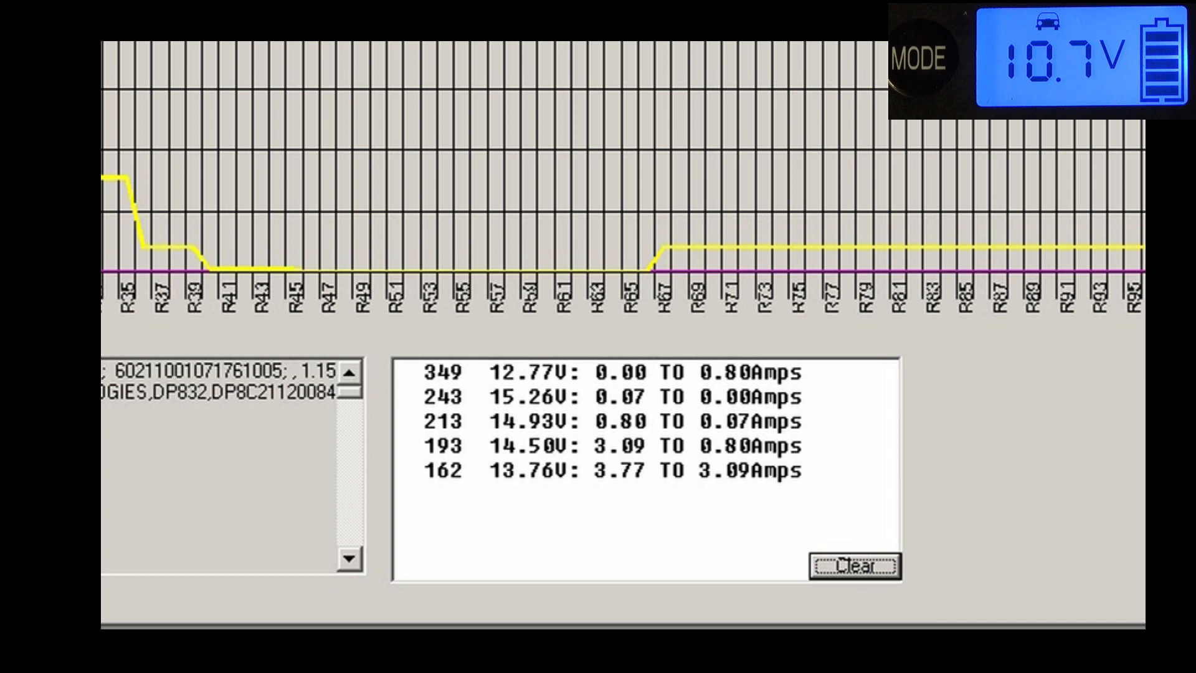
mouse_move(662, 441)
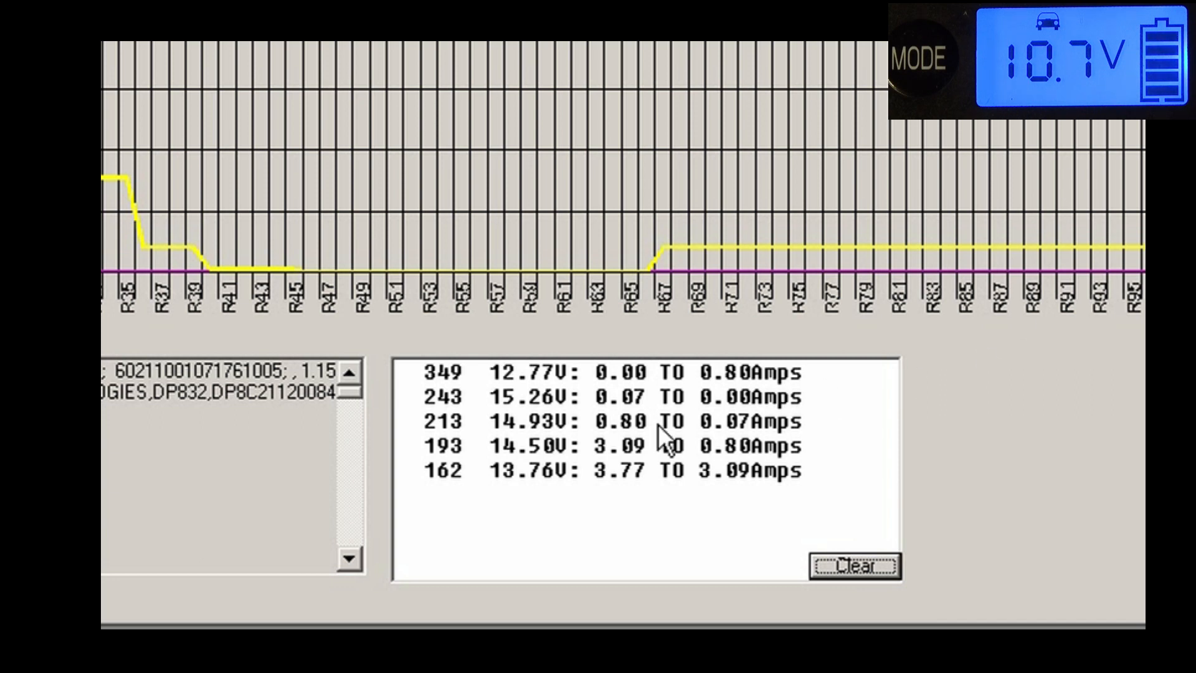
mouse_move(465, 359)
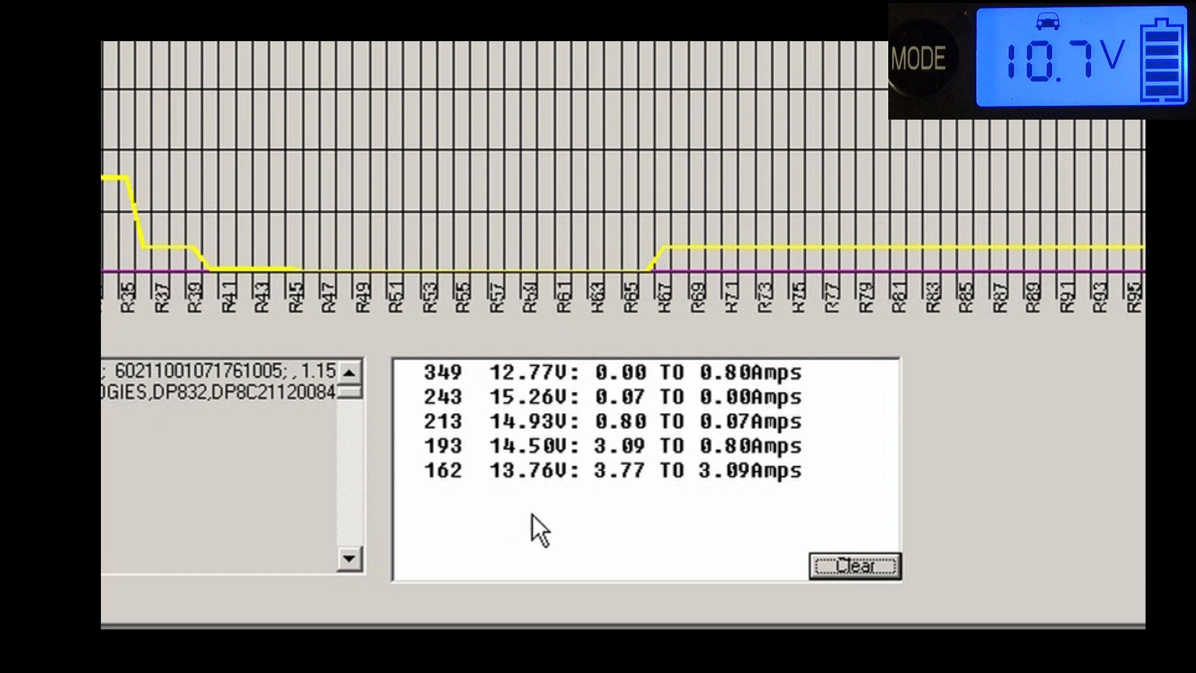
mouse_move(751, 481)
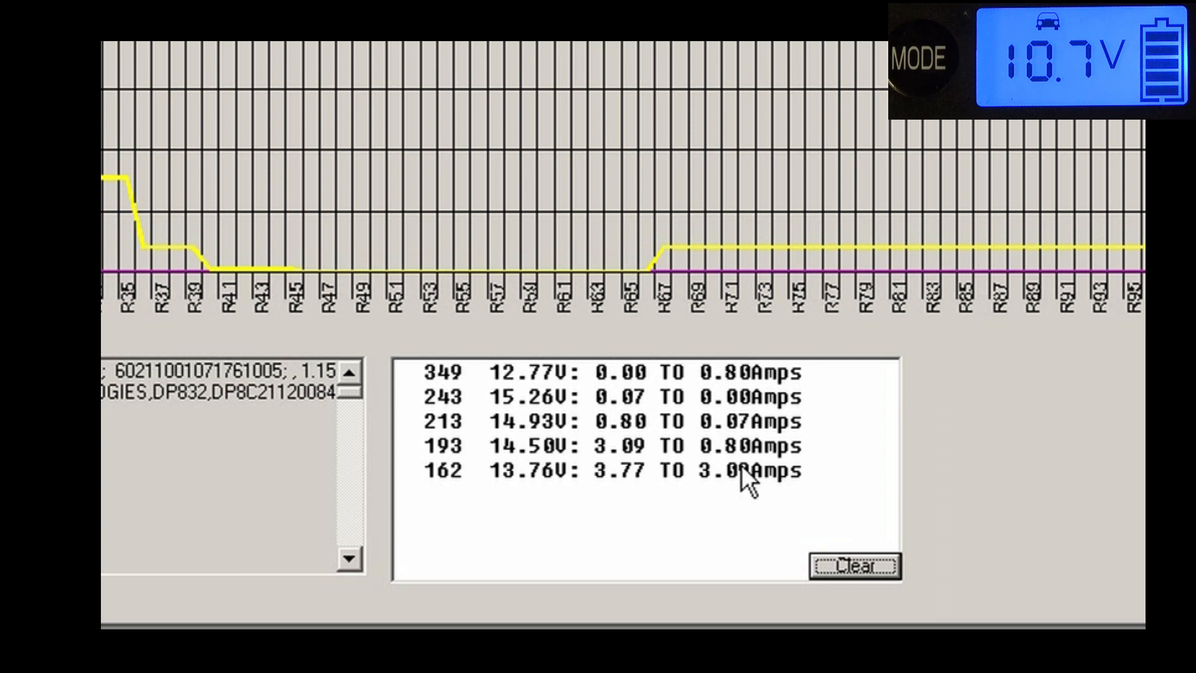
mouse_move(779, 534)
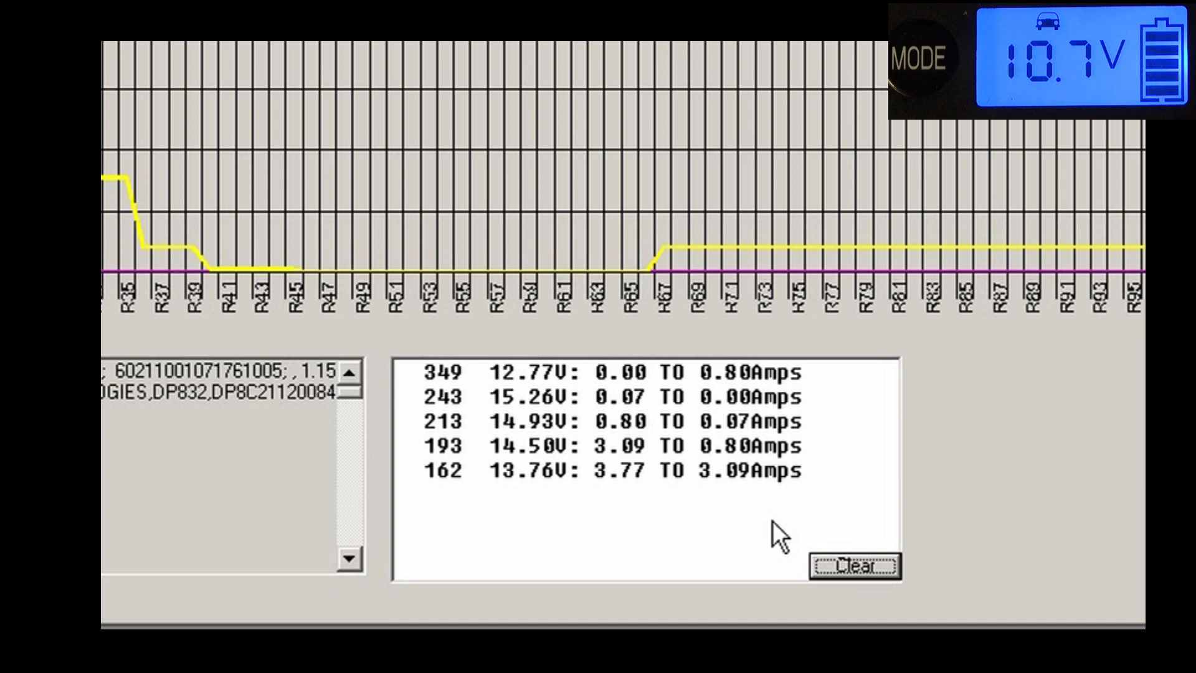
mouse_move(786, 411)
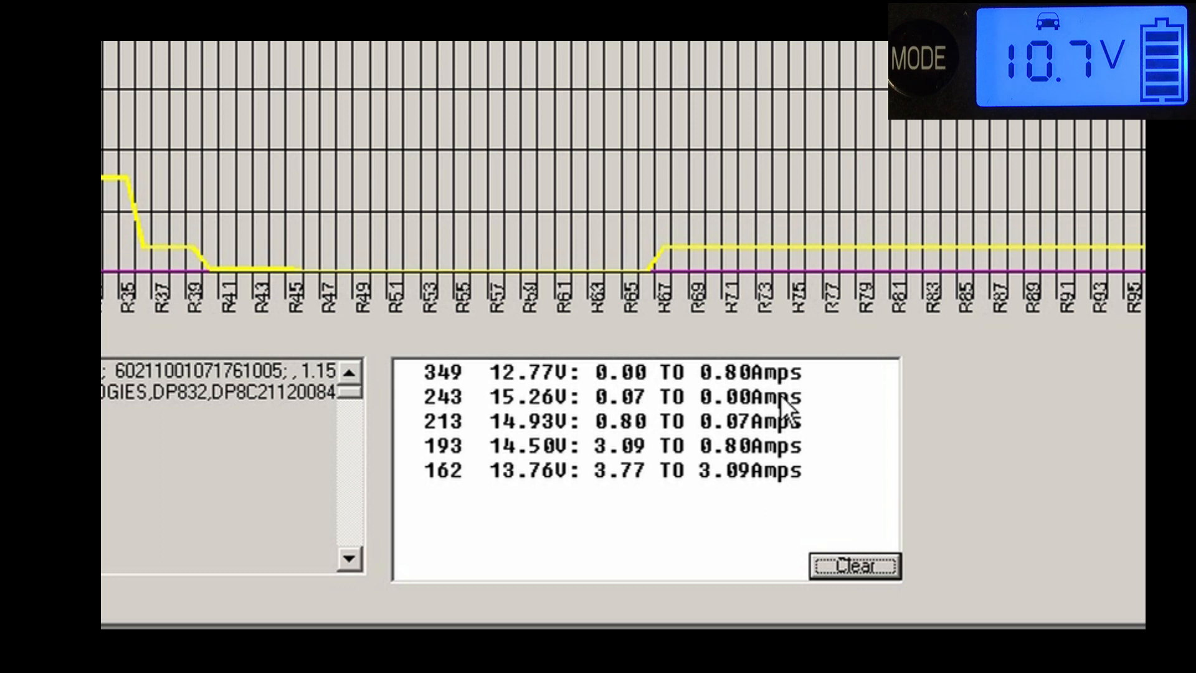
mouse_move(900, 393)
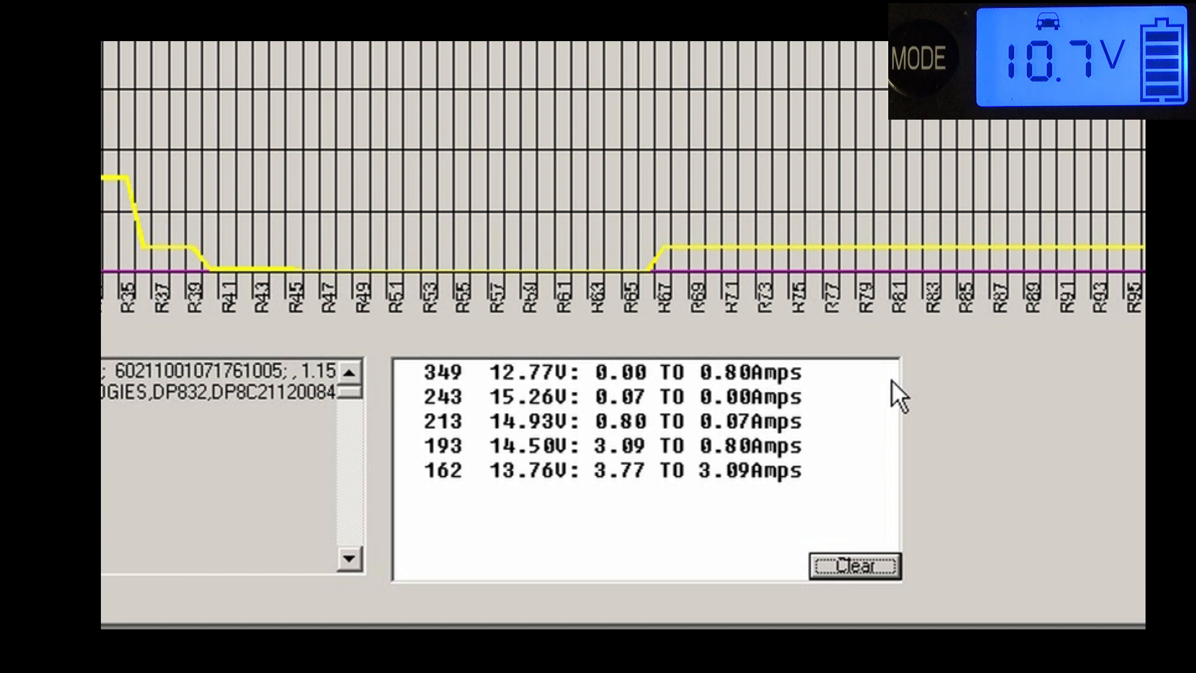
mouse_move(969, 408)
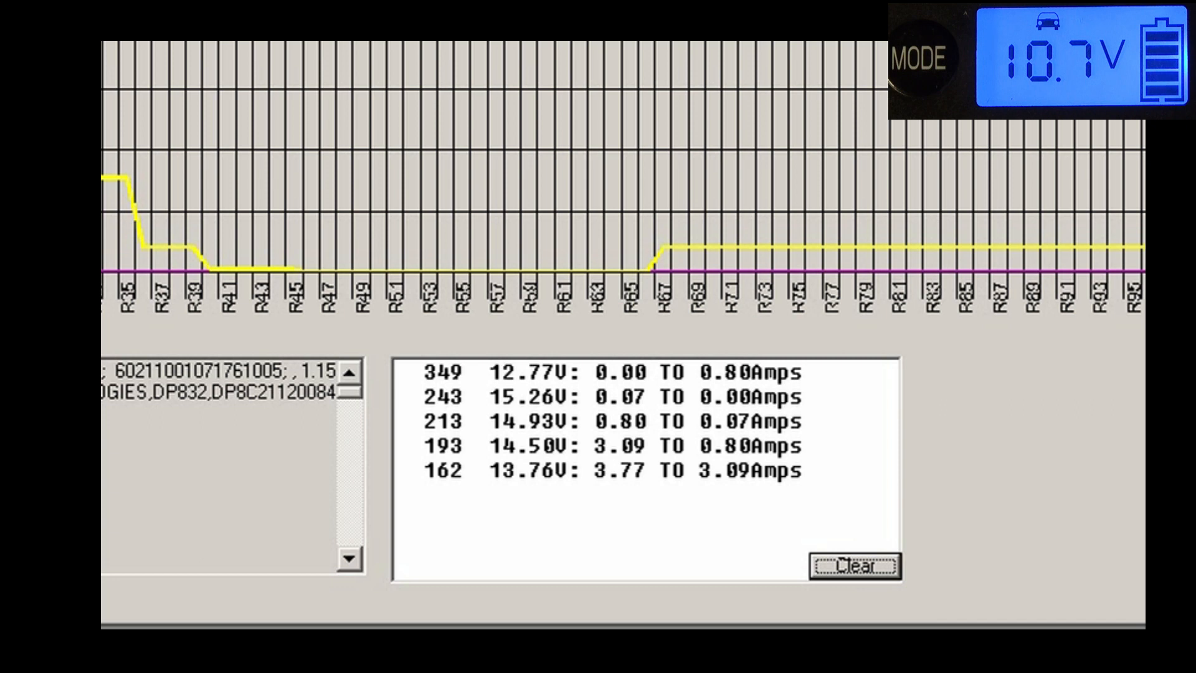
mouse_move(962, 285)
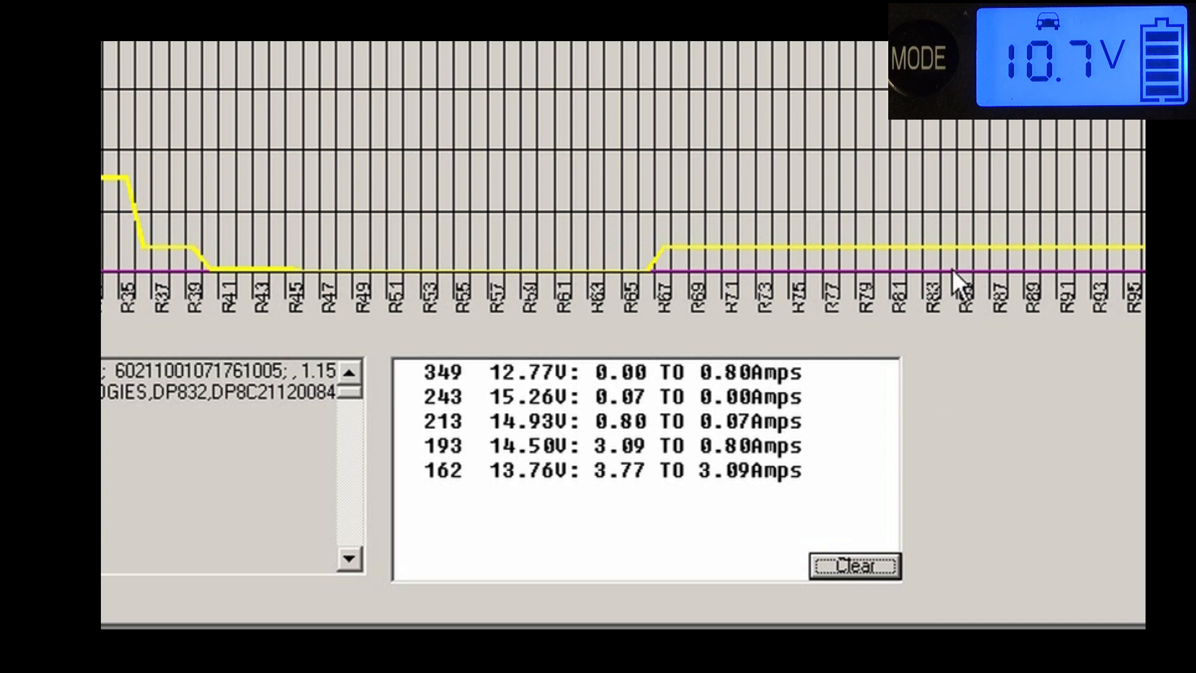
mouse_move(507, 279)
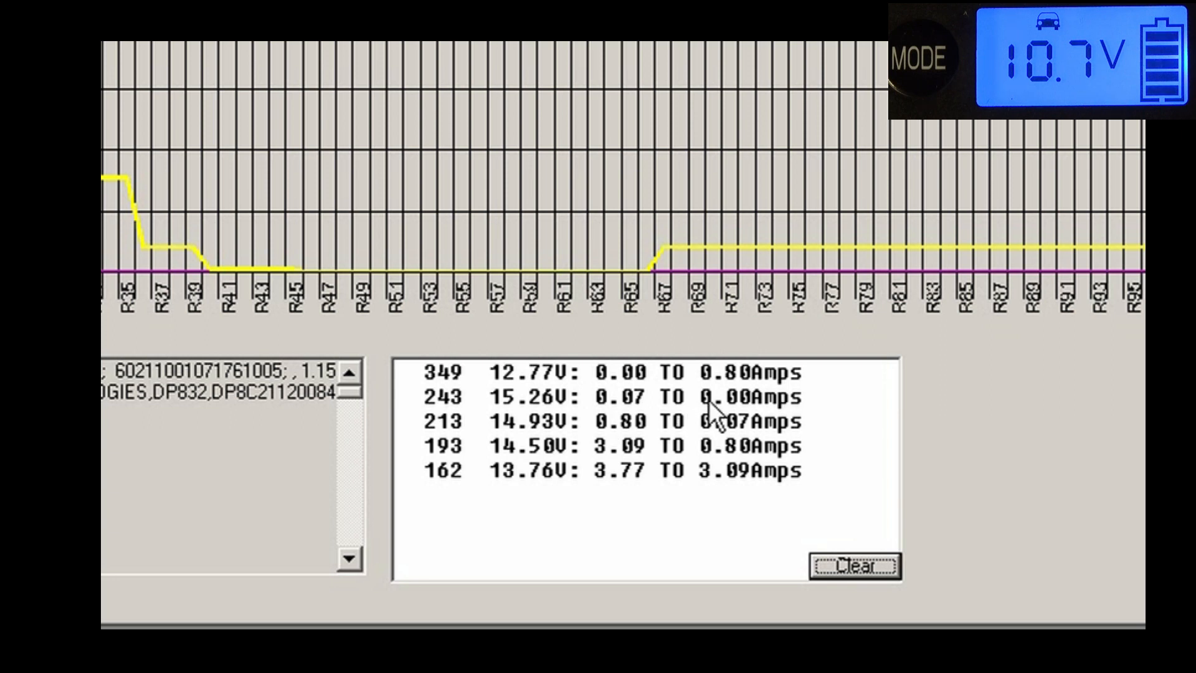
mouse_move(532, 307)
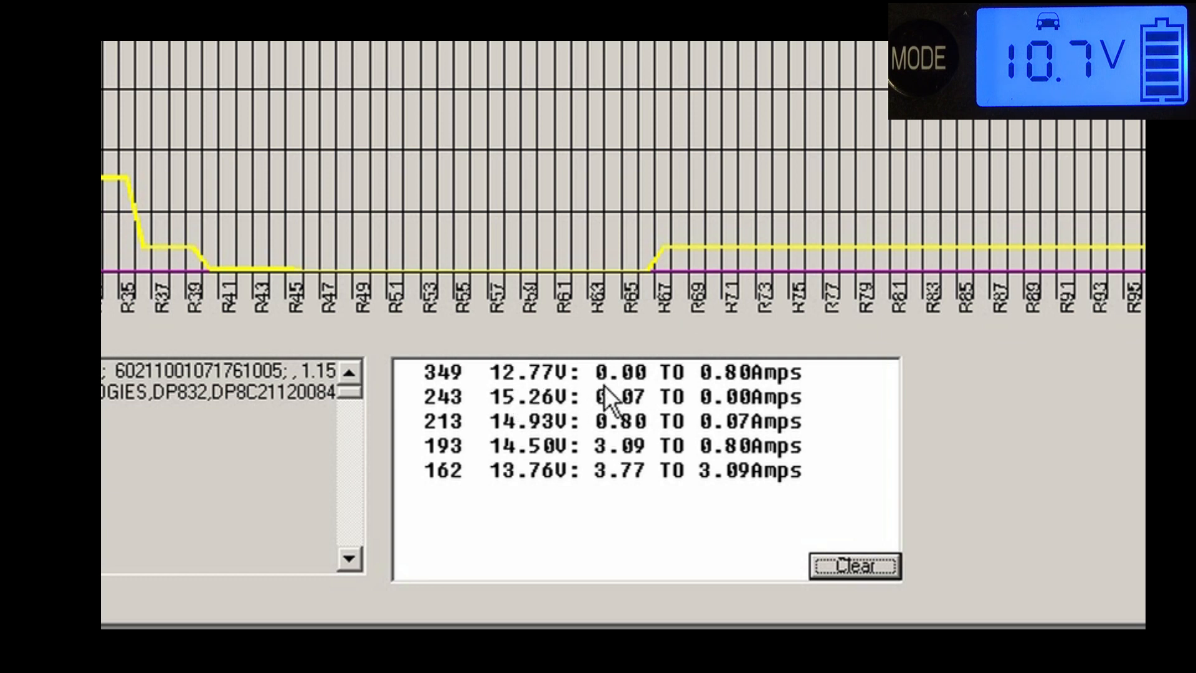
mouse_move(706, 404)
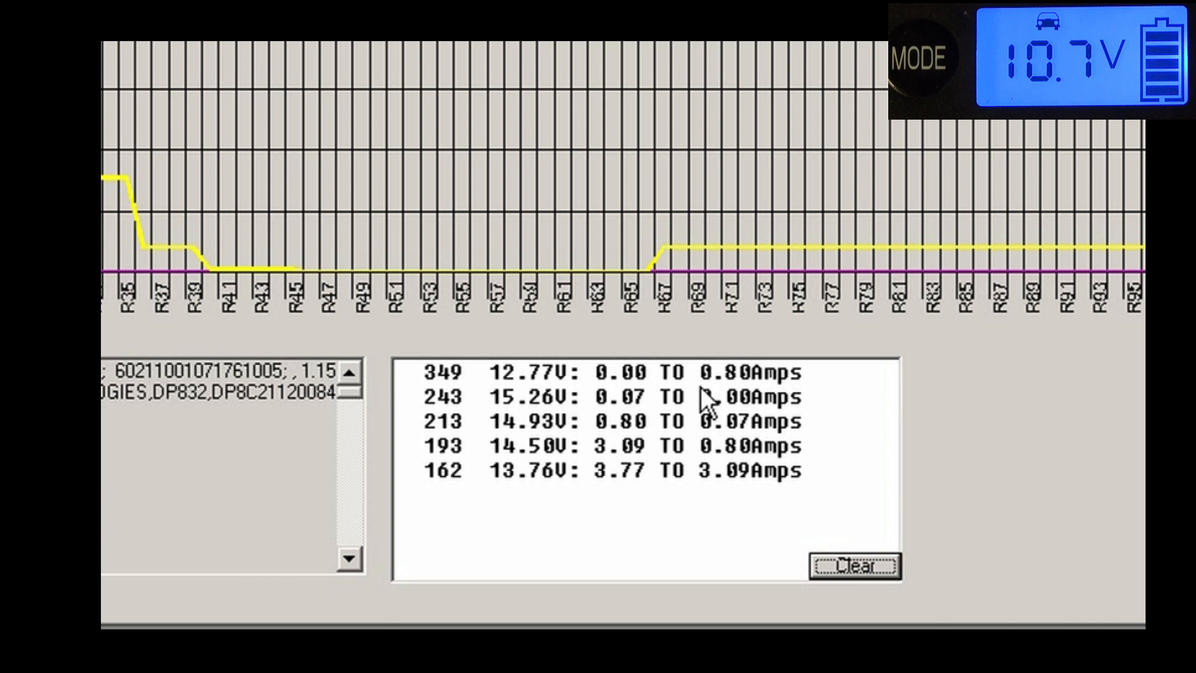
mouse_move(973, 194)
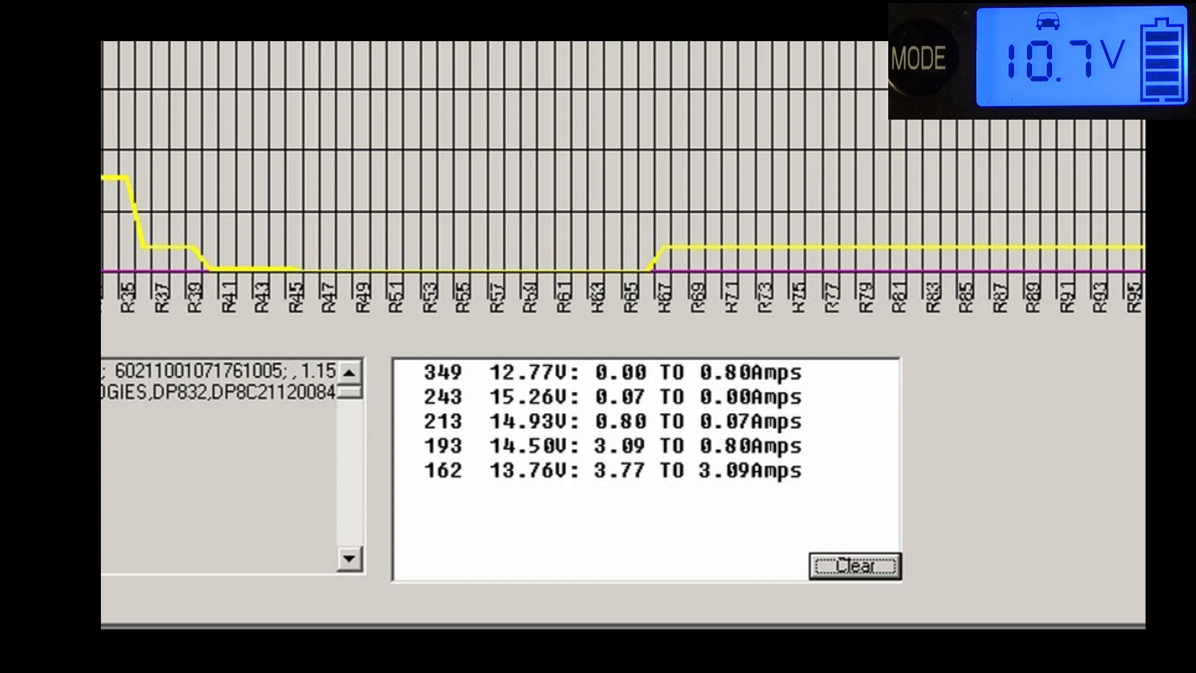
mouse_move(904, 321)
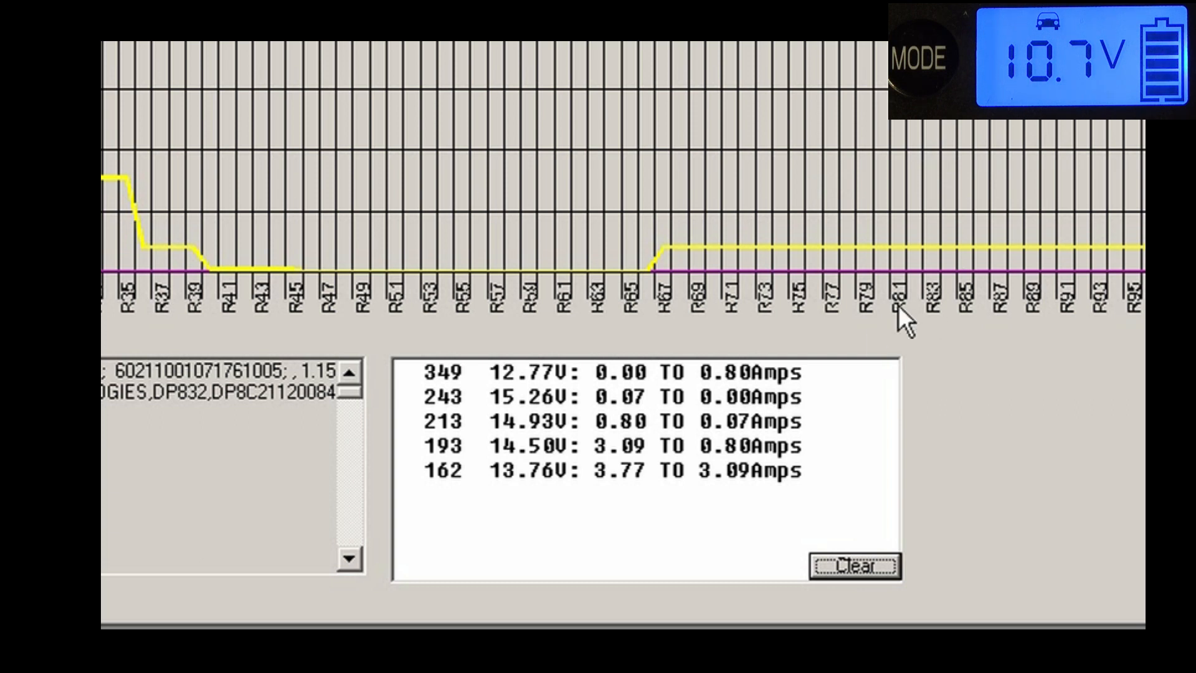
mouse_move(907, 276)
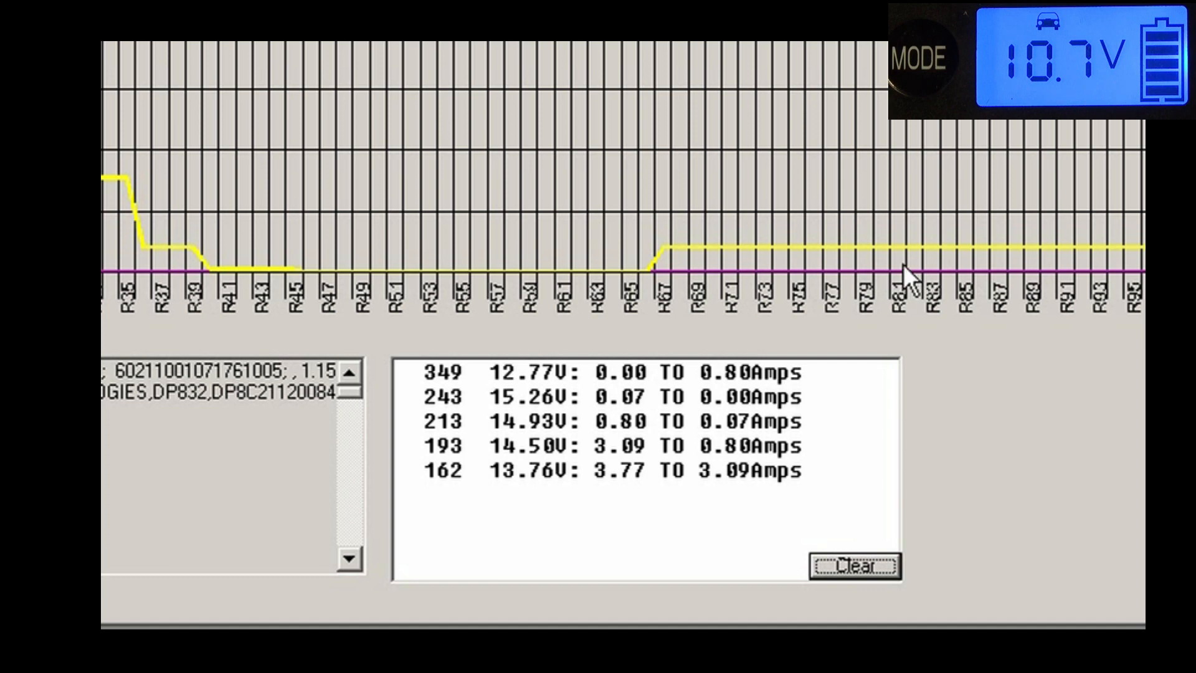